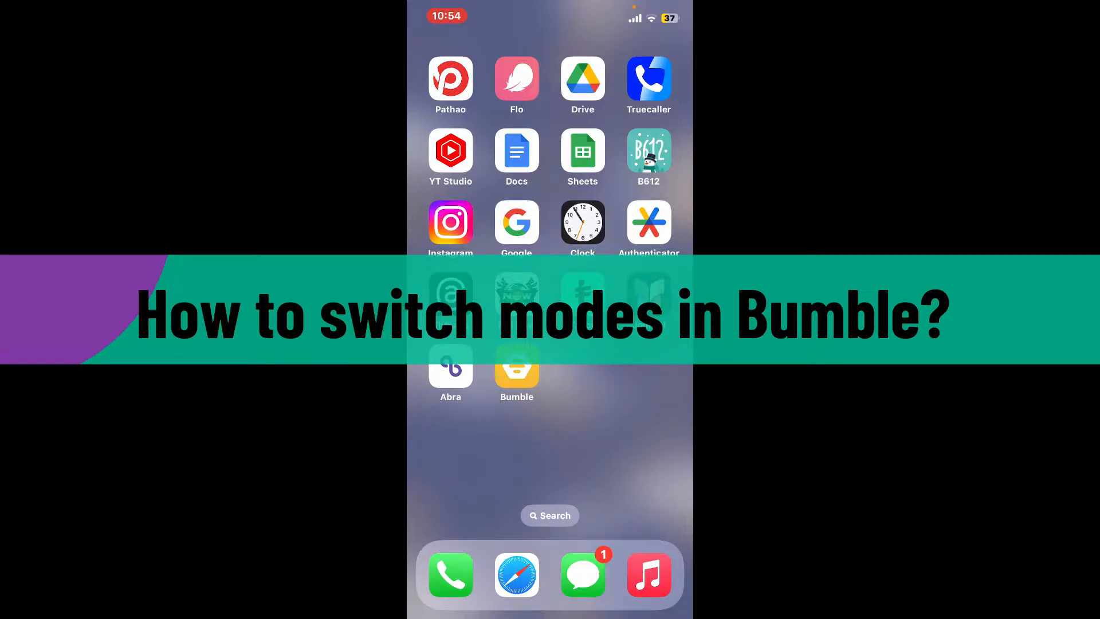
Launch Bumble, go to your profile, and open account Settings.
{"action": "left_click", "coordinate": [515, 365]}
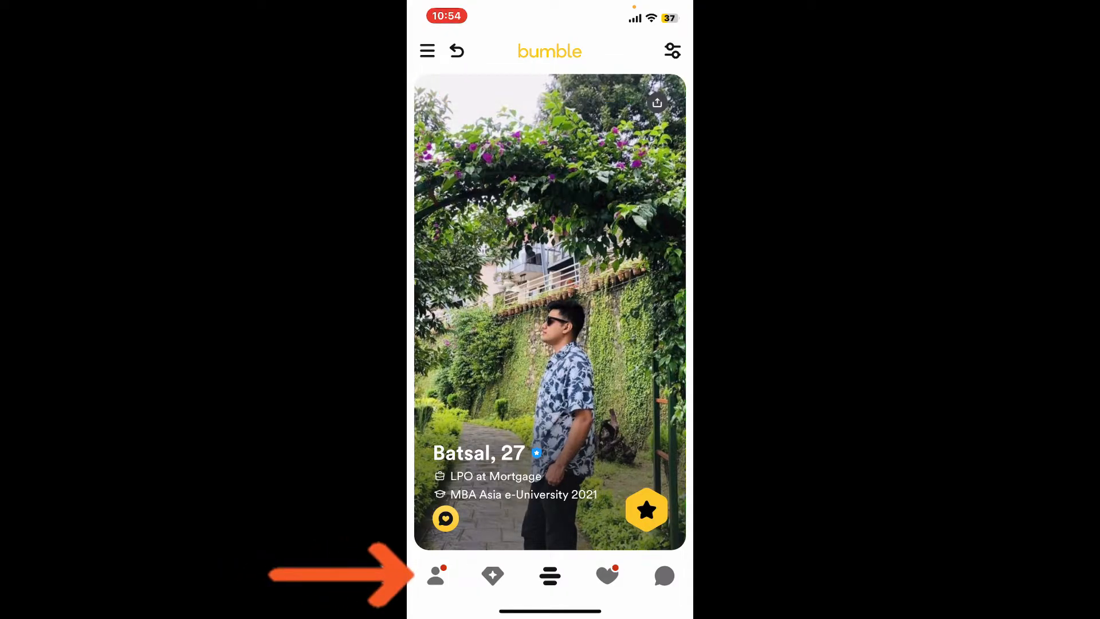
{"action": "left_click", "coordinate": [435, 576]}
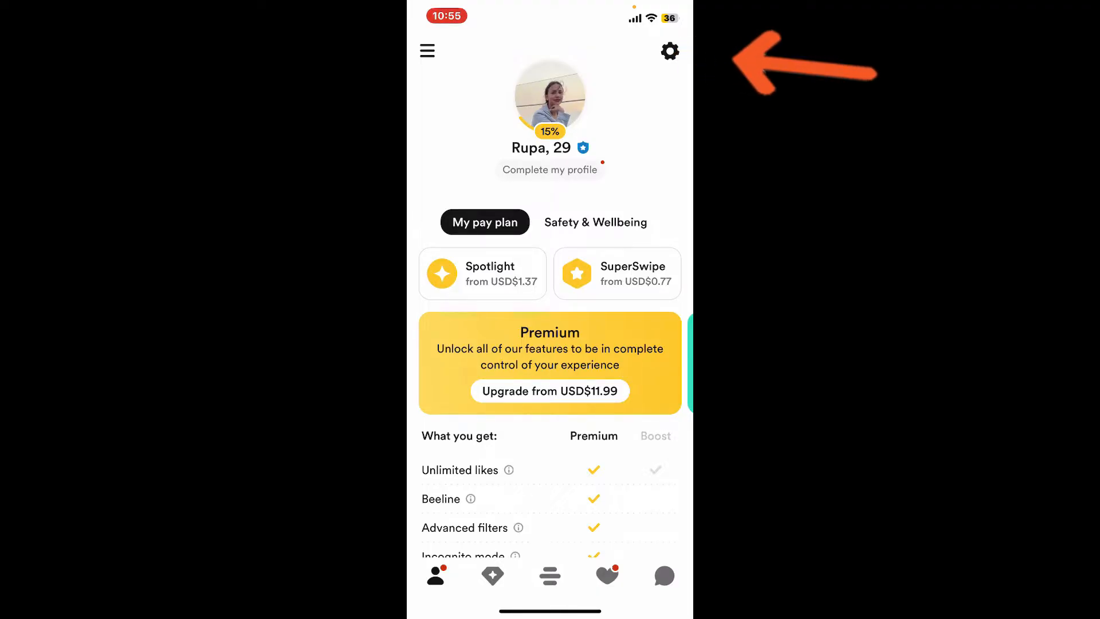
{"action": "left_click", "coordinate": [669, 50]}
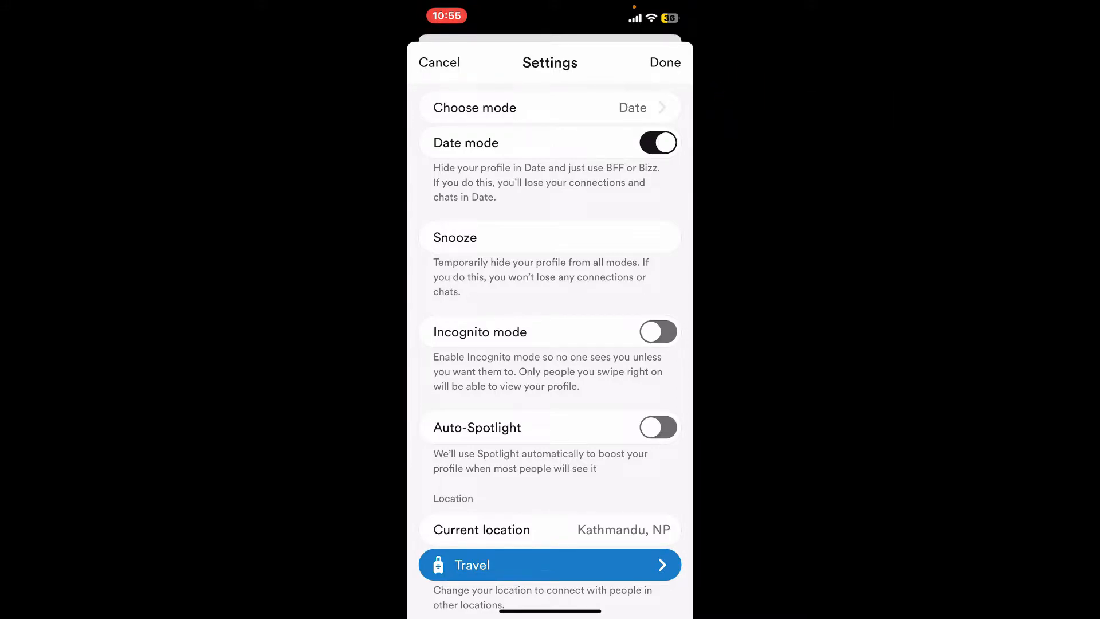
Open Choose mode from Settings, showing Date and BFF with Date selected.
{"action": "left_click", "coordinate": [550, 107]}
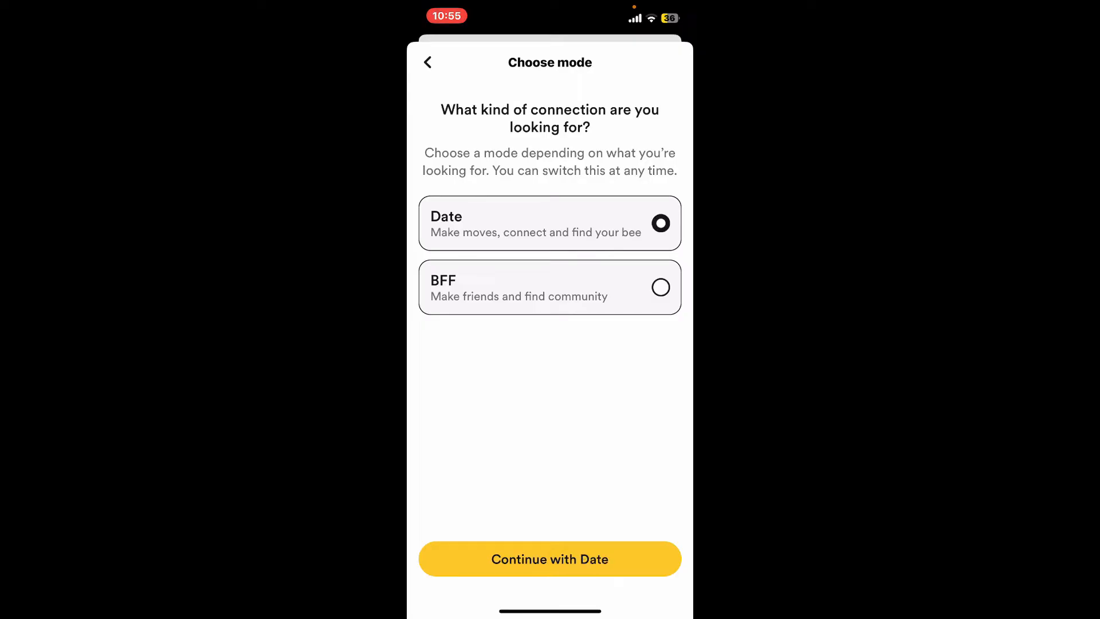
Continue with Date mode, then close Settings to return to the profile.
{"action": "left_click", "coordinate": [550, 287]}
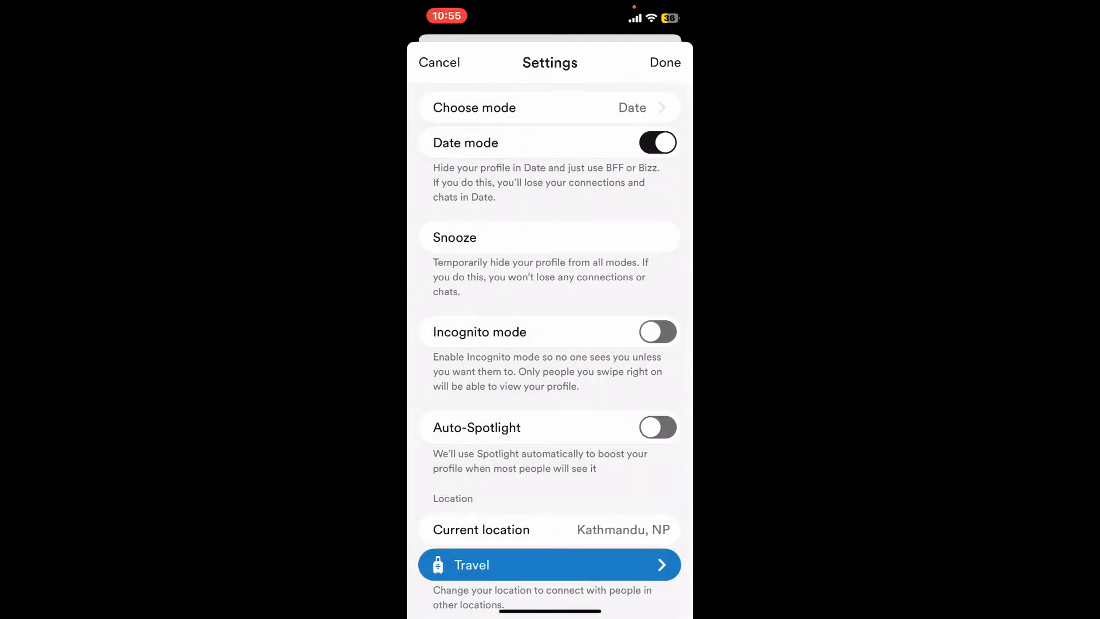
{"action": "left_click", "coordinate": [439, 62]}
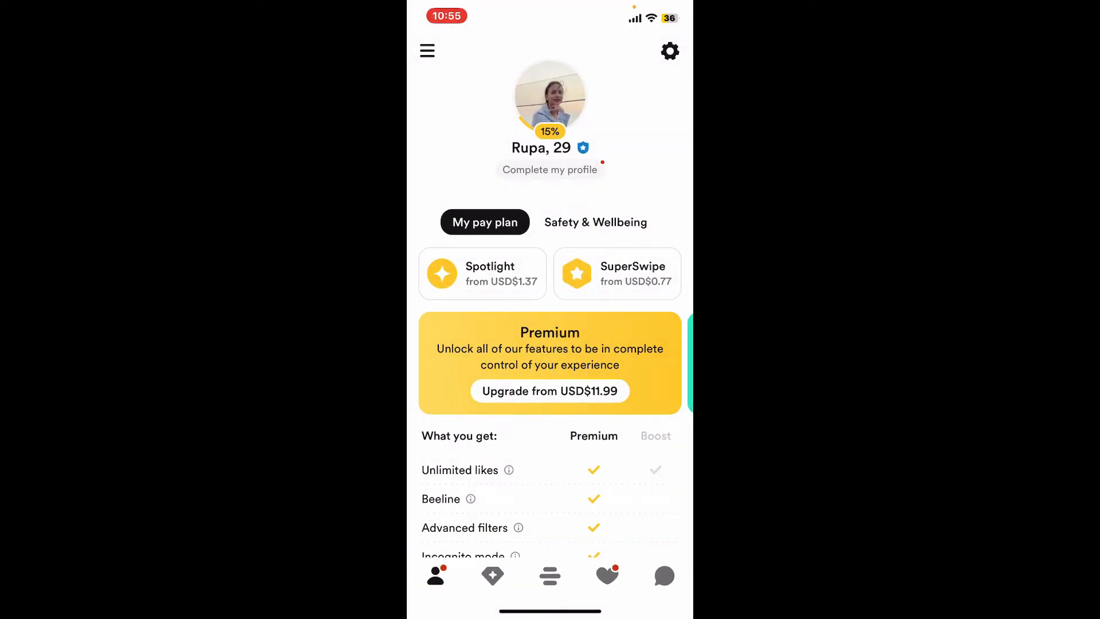